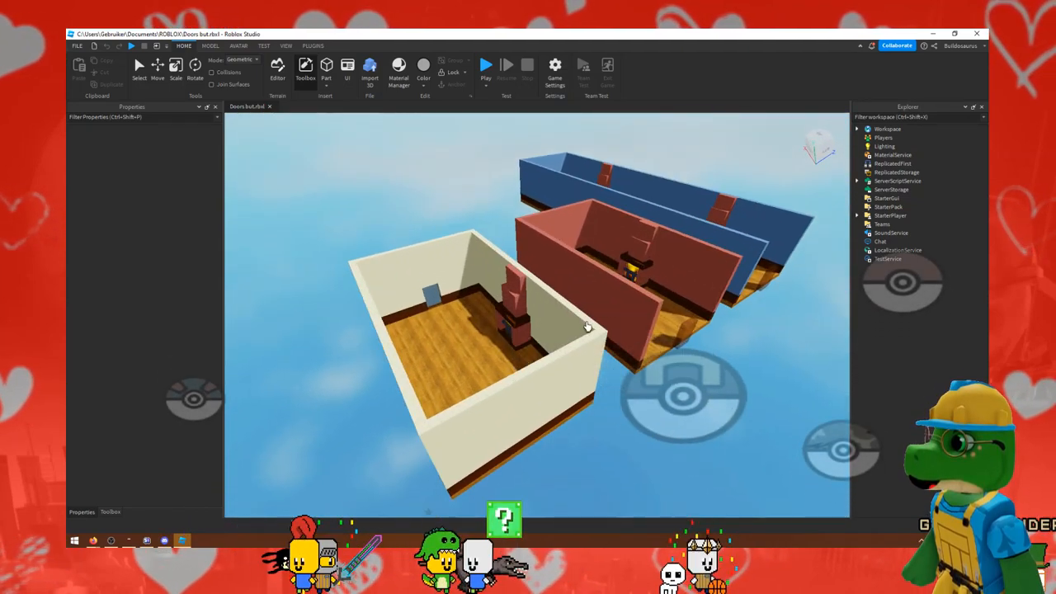
Step: Start a play test of the three-room place from the Home tab's Test group
{"action": "left_click_drag", "start_coordinate": [586, 327], "coordinate": [623, 356]}
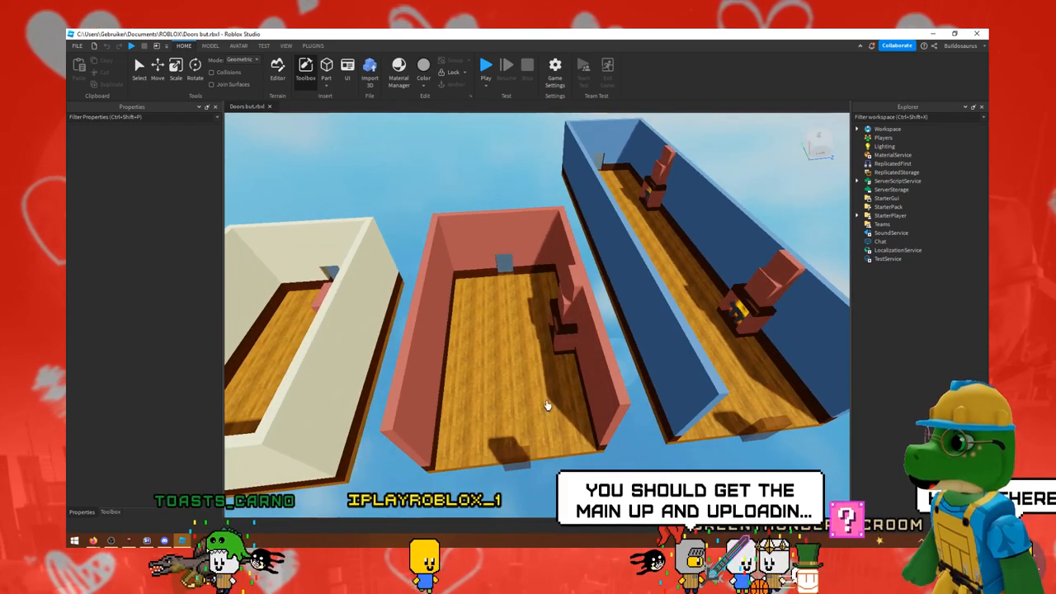
{"action": "left_click_drag", "start_coordinate": [545, 404], "coordinate": [656, 305]}
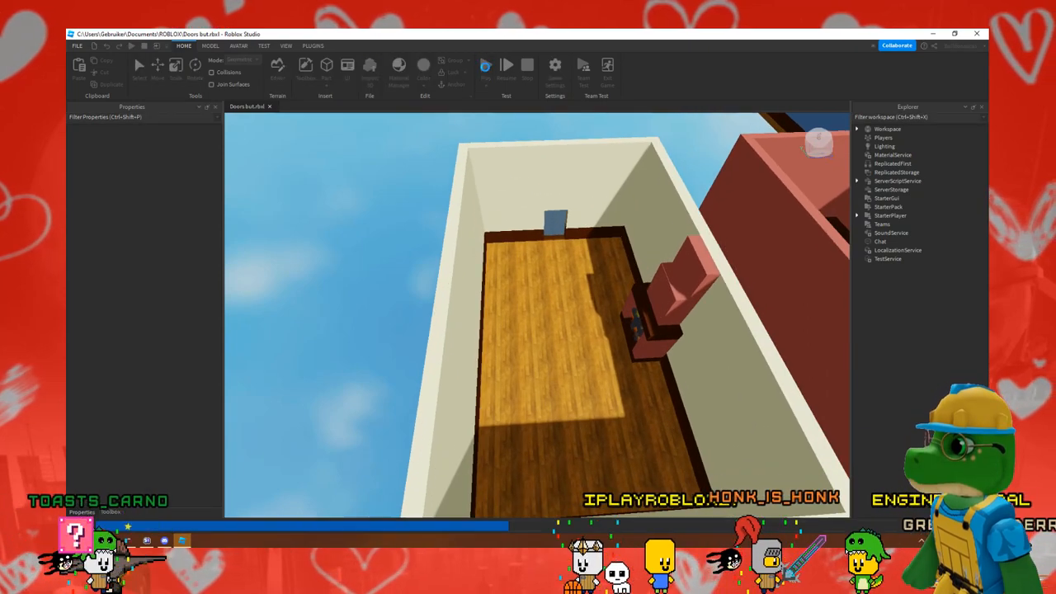
{"action": "left_click", "coordinate": [485, 65]}
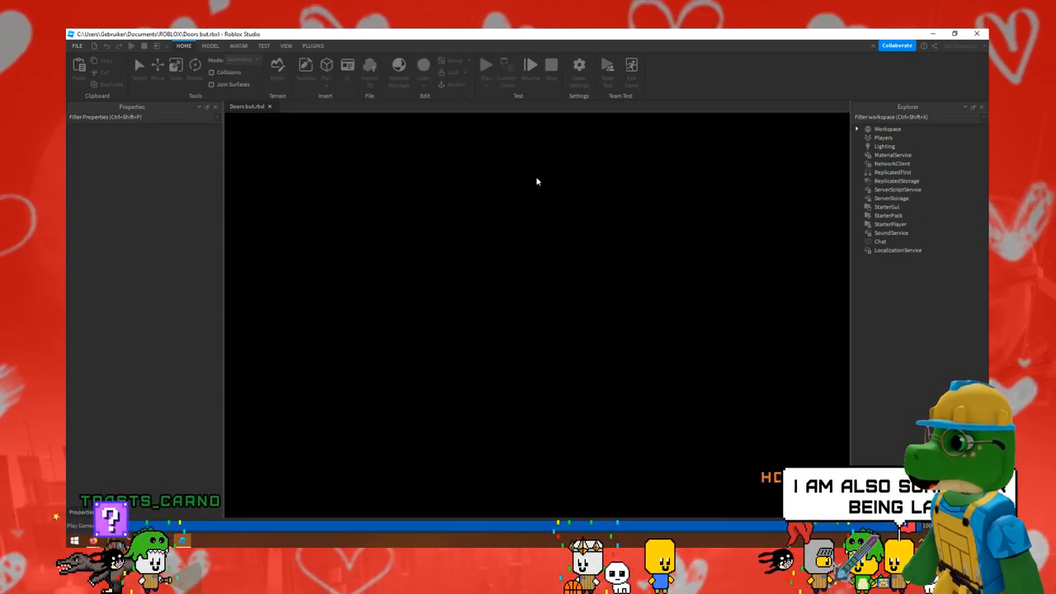